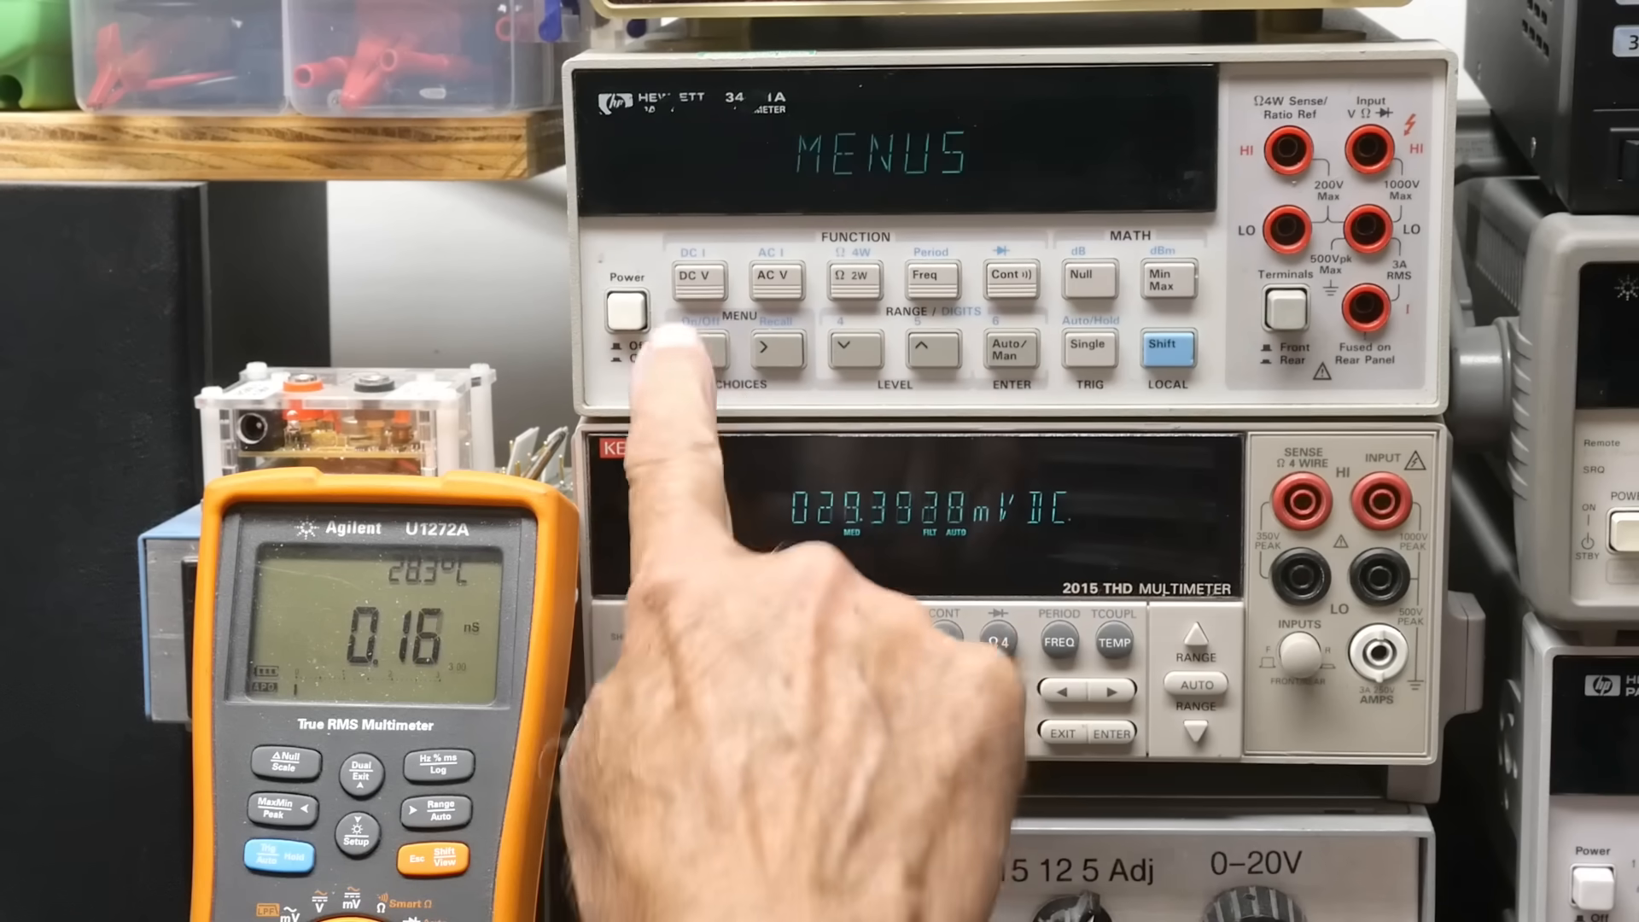
Enter A: MEAS MENU and step right to the 3: INPUT R setting.
{"action": "left_click", "coordinate": [699, 348]}
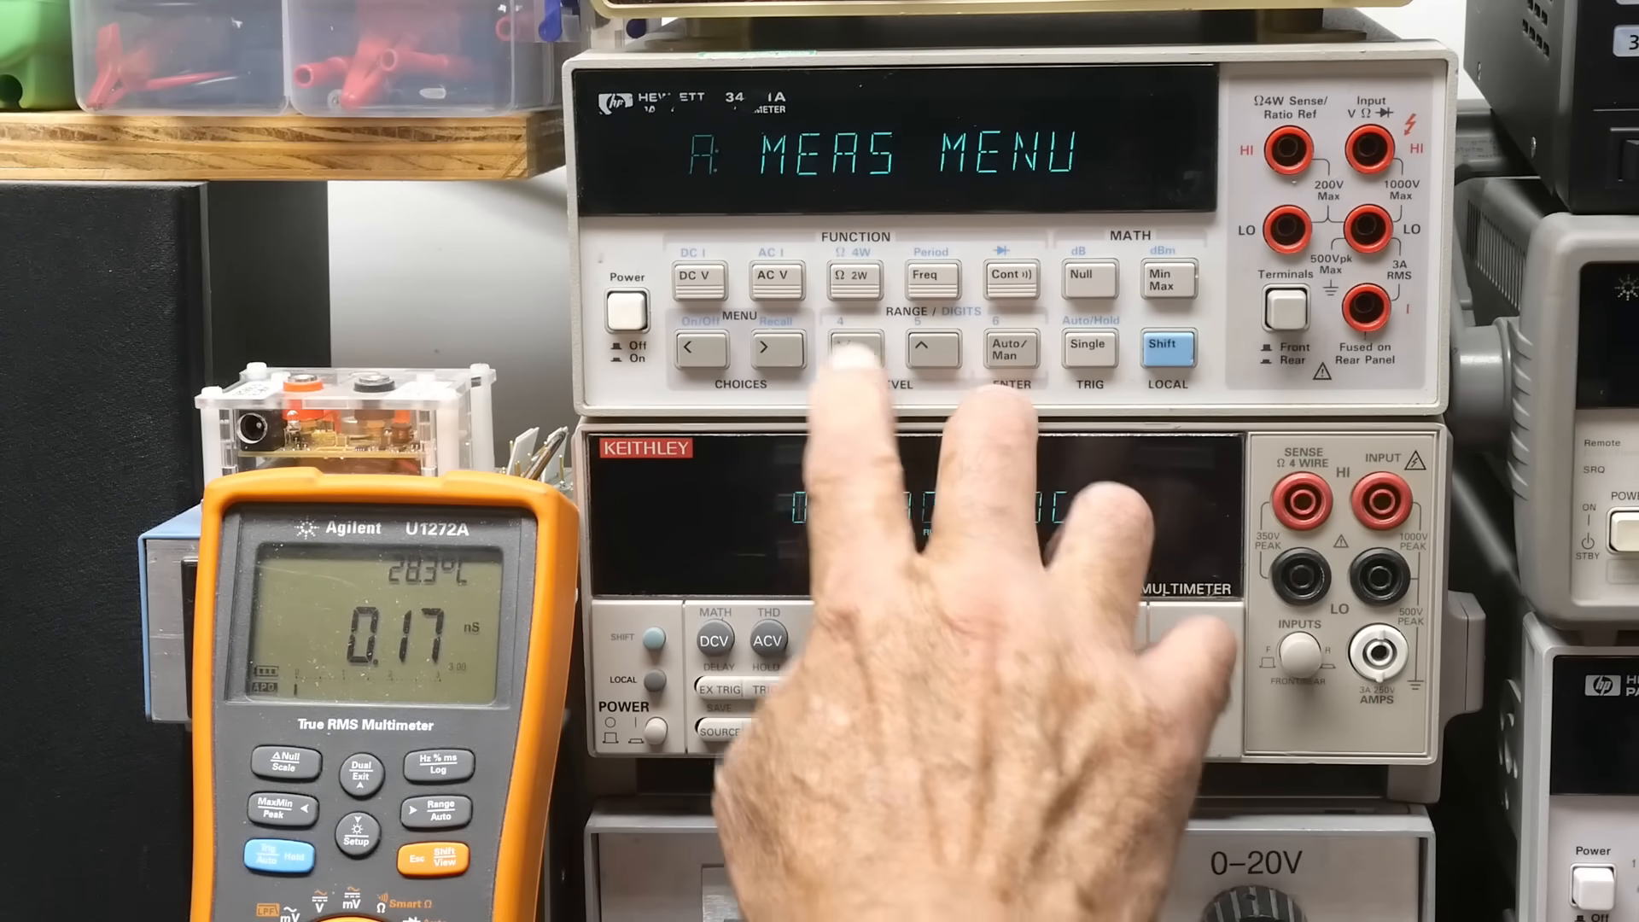
{"action": "left_click", "coordinate": [762, 346]}
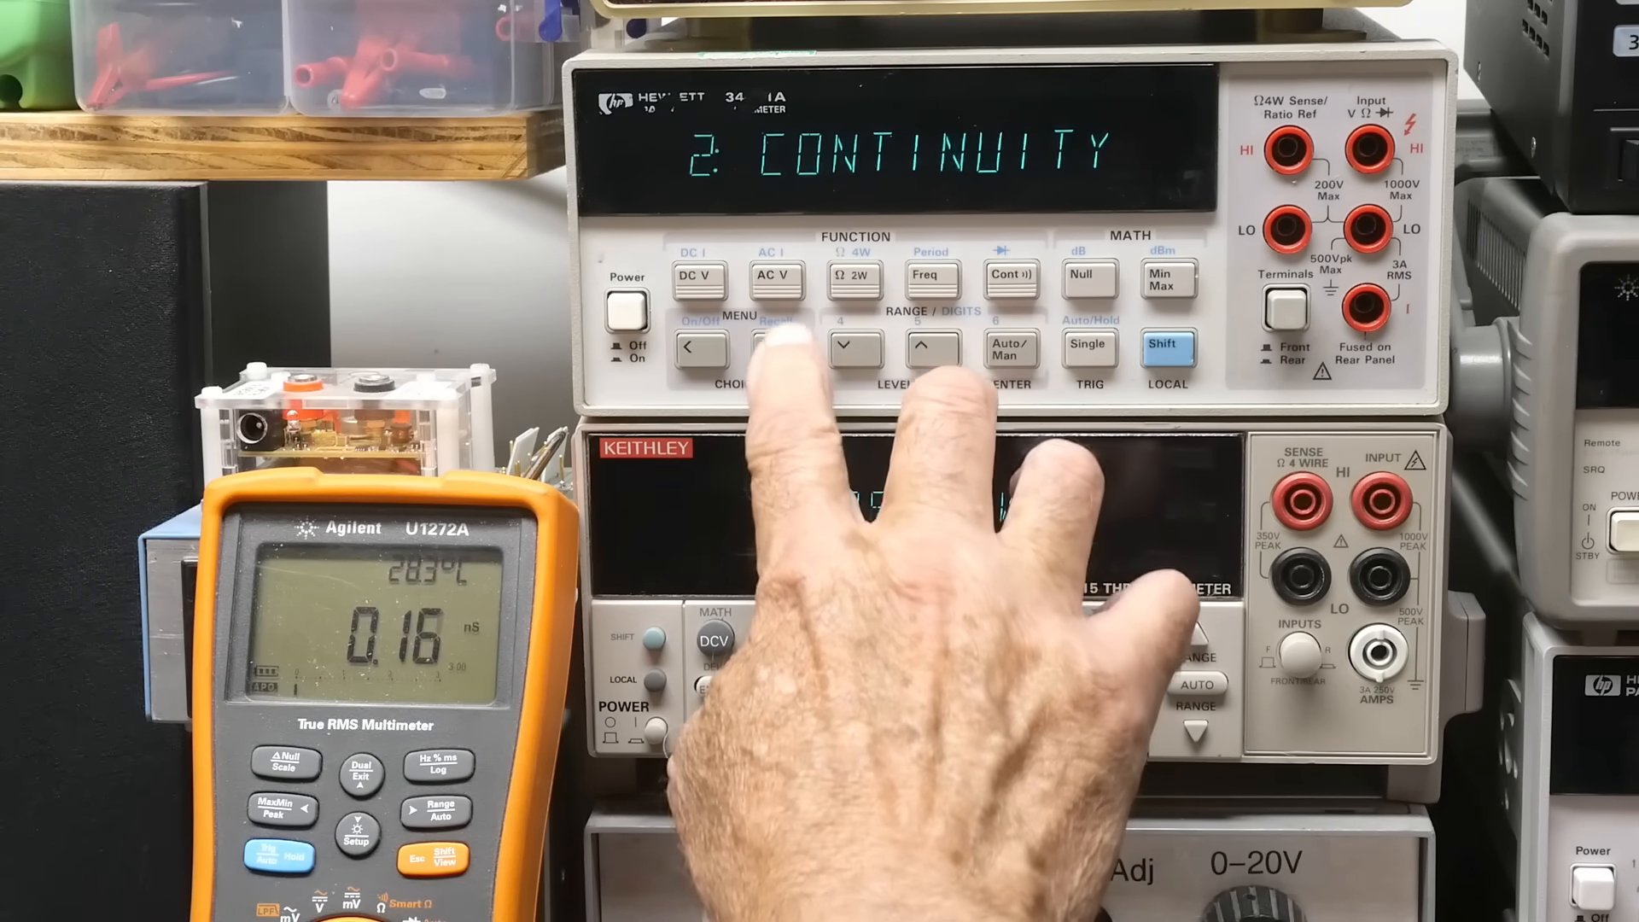
{"action": "left_click", "coordinate": [776, 349]}
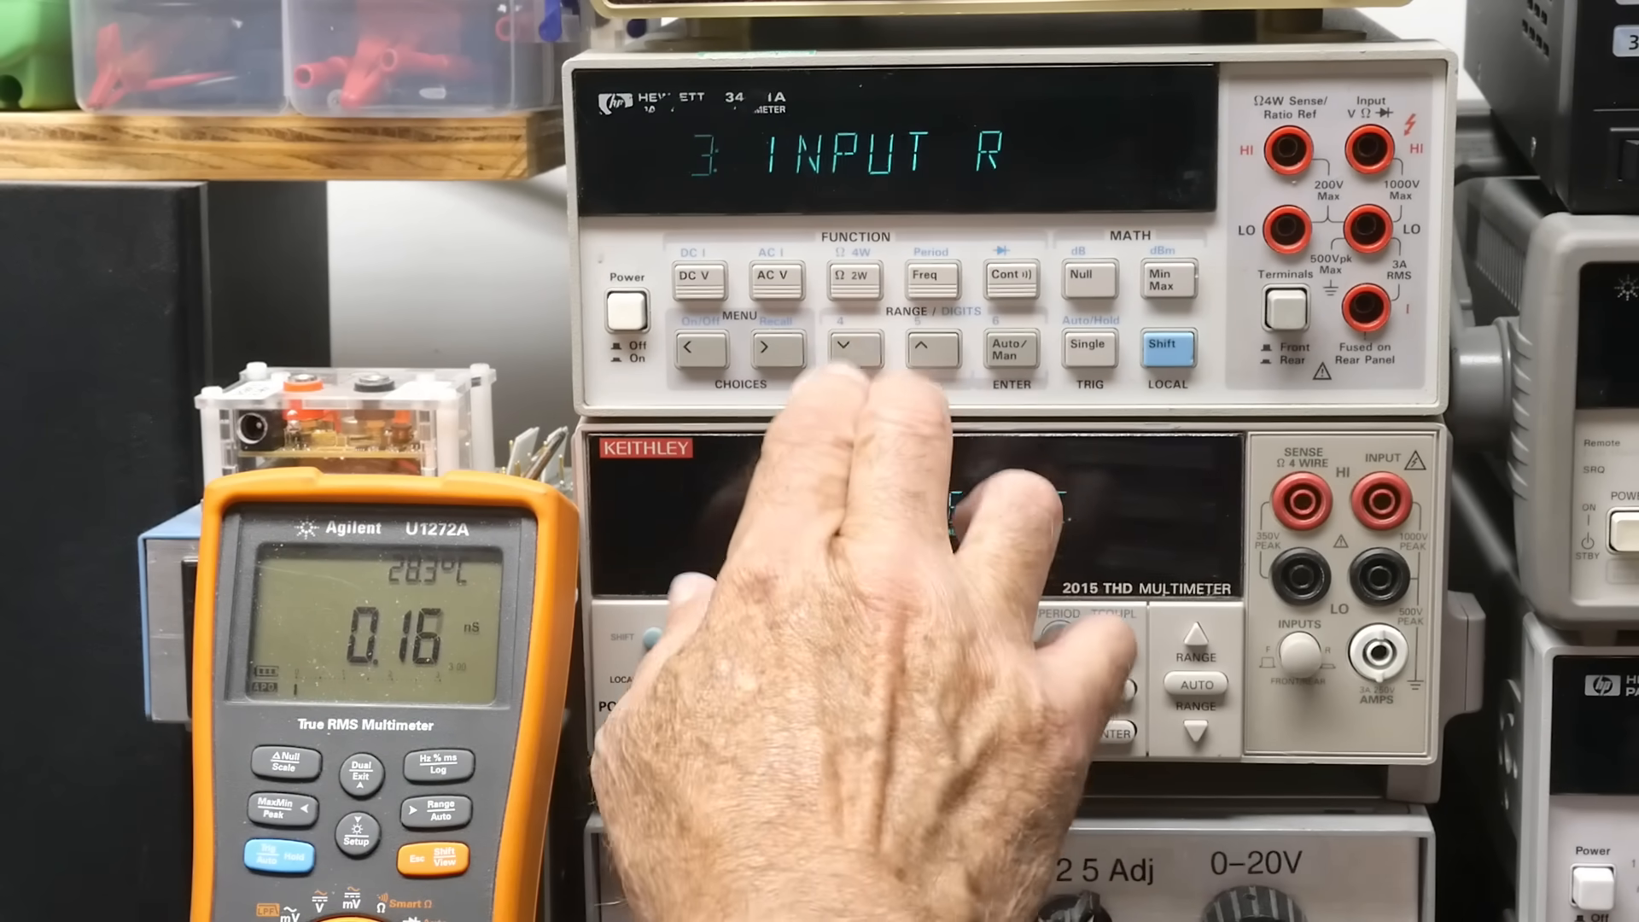